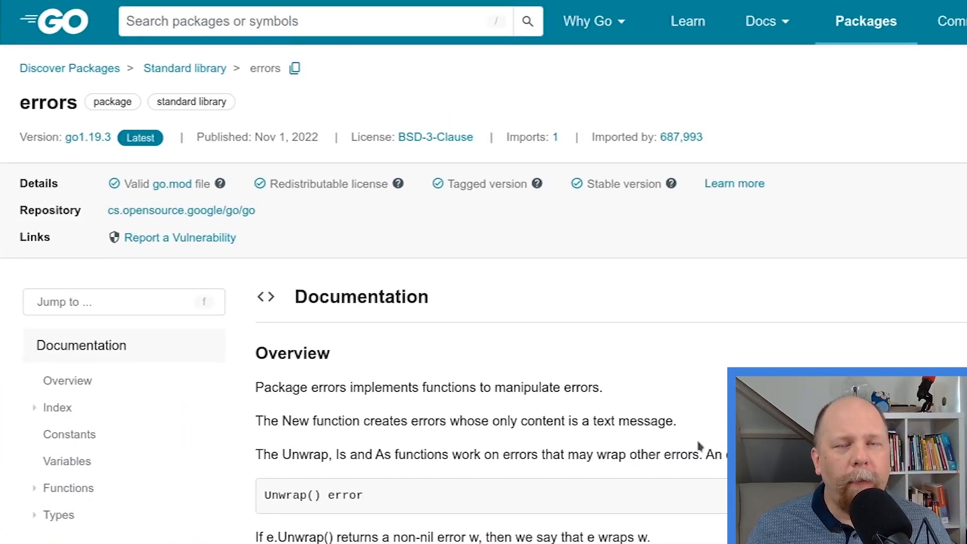
Scroll the errors package page from the Overview down to its Index of functions
scroll("down", 3)
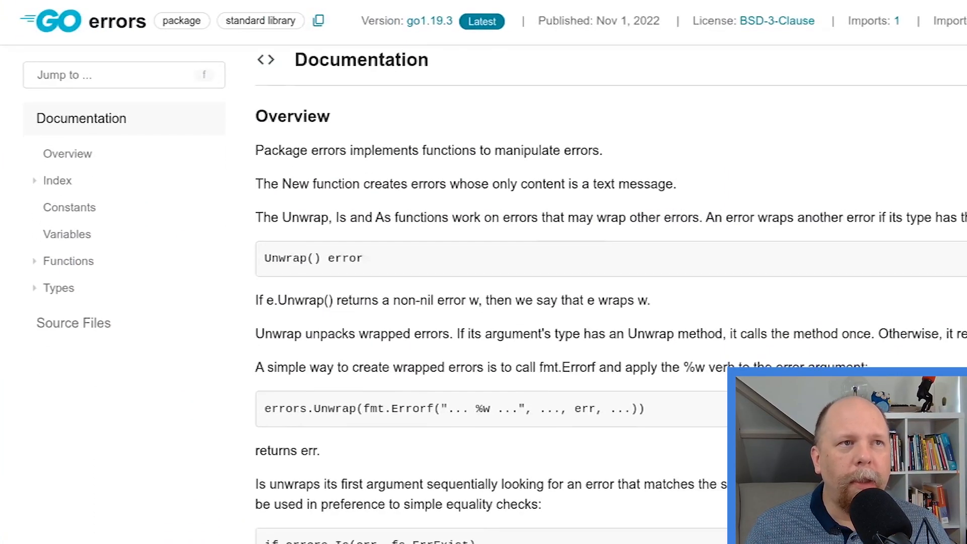
scroll("down", 3)
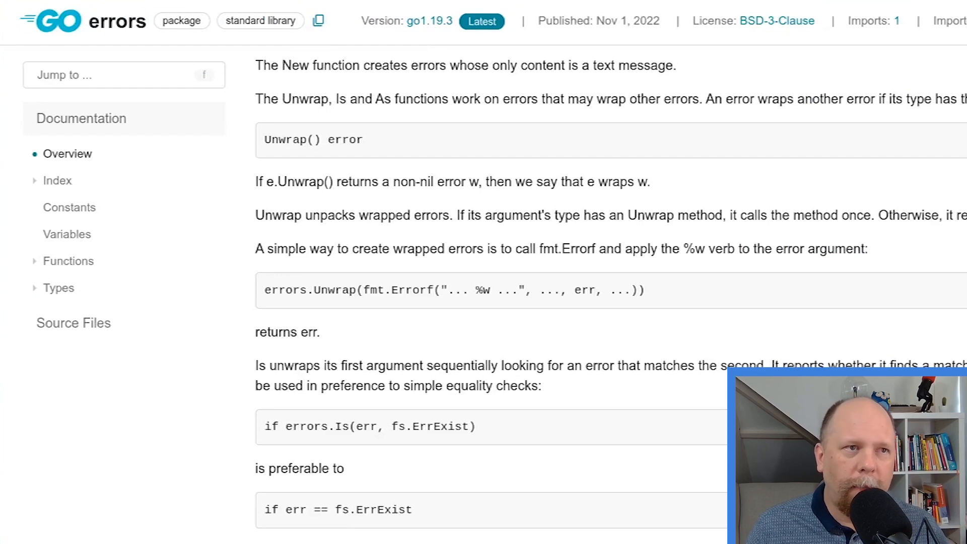
scroll("down", 3)
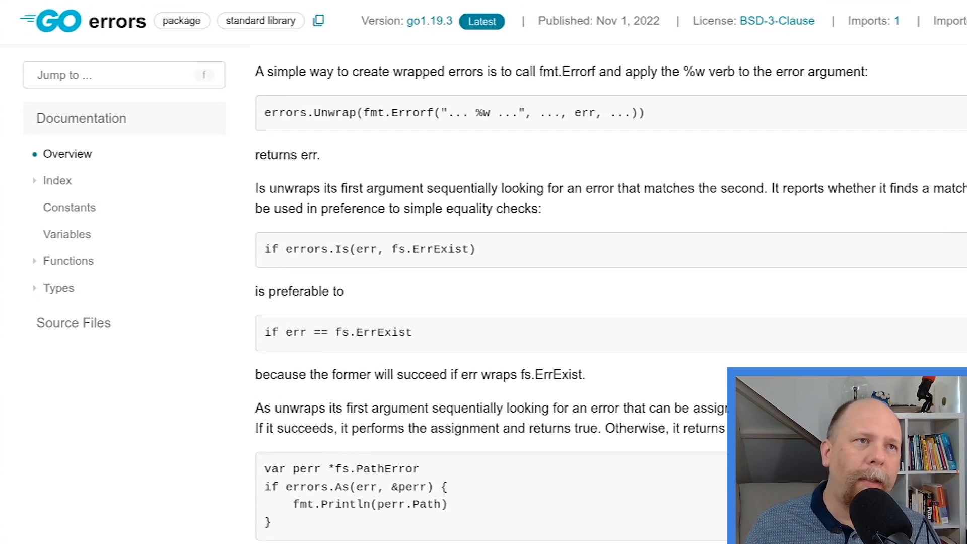
scroll("down", 3)
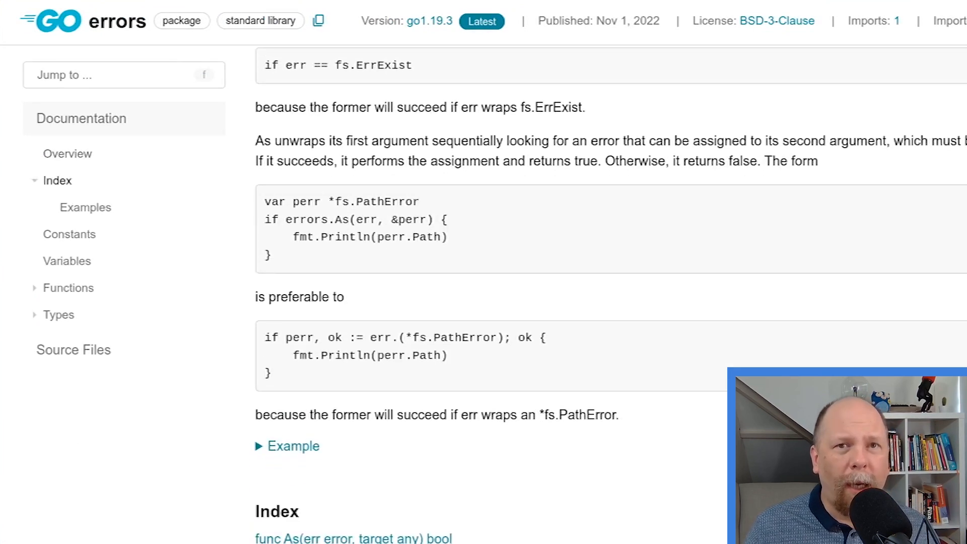
scroll("down", 3)
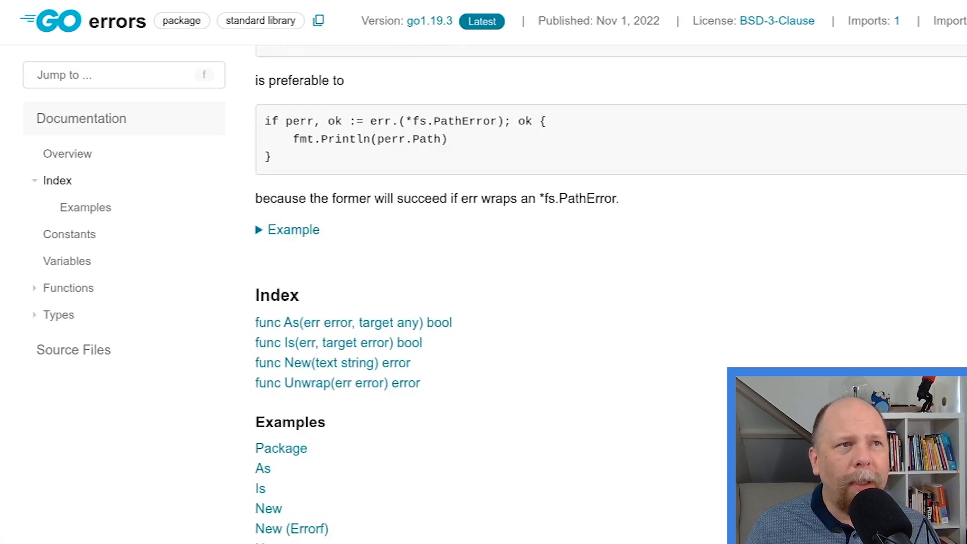
scroll("down", 3)
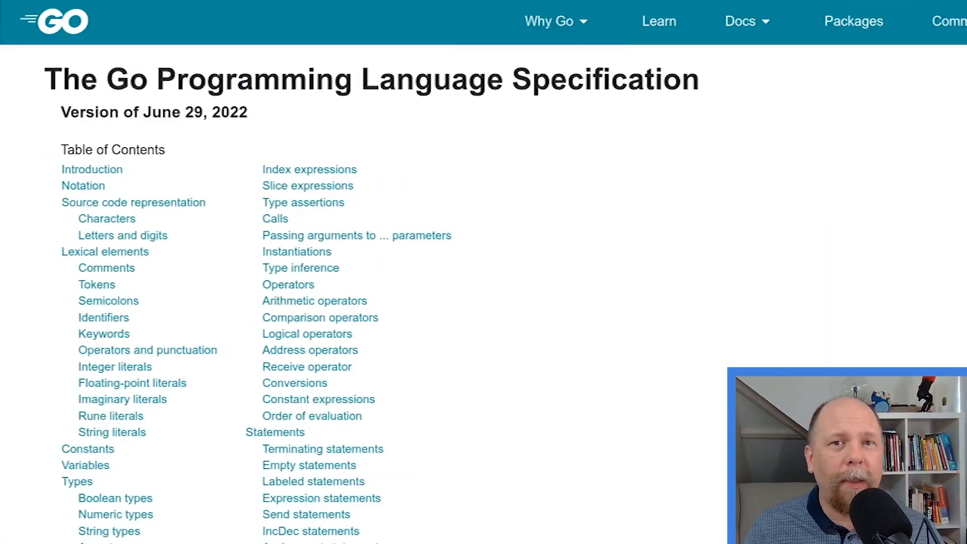
Scroll the Go spec's table of contents to reach the Errors section
scroll("down", 3)
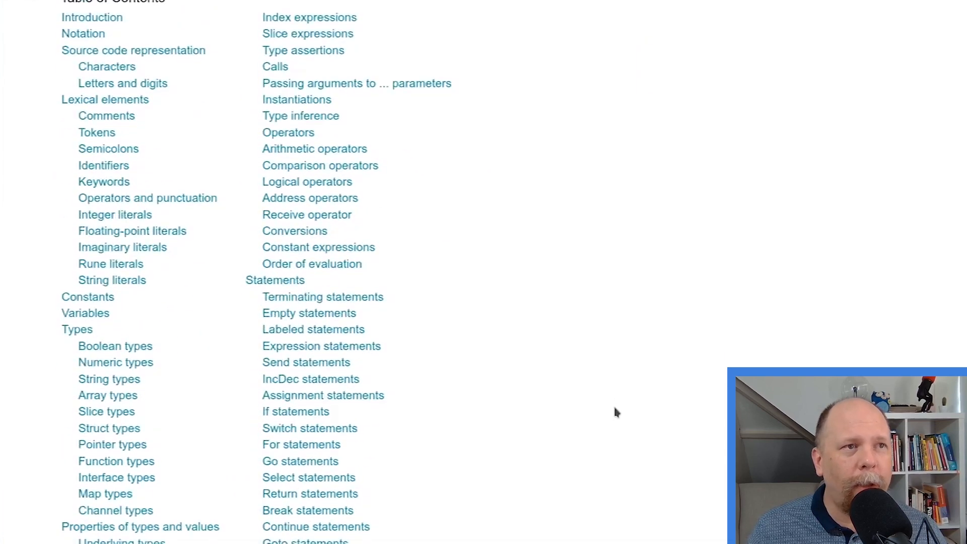
scroll("down", 3)
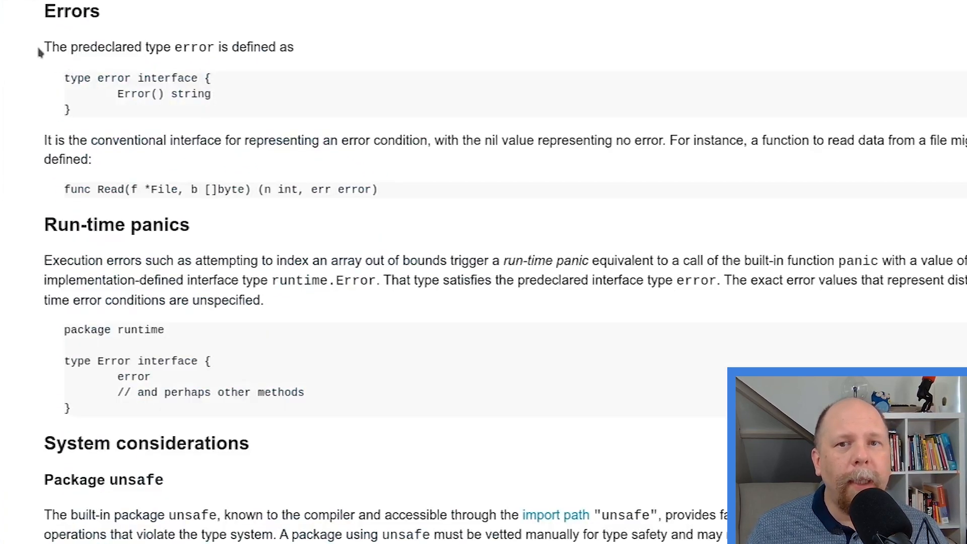
left_click_drag(47, 46, 71, 109)
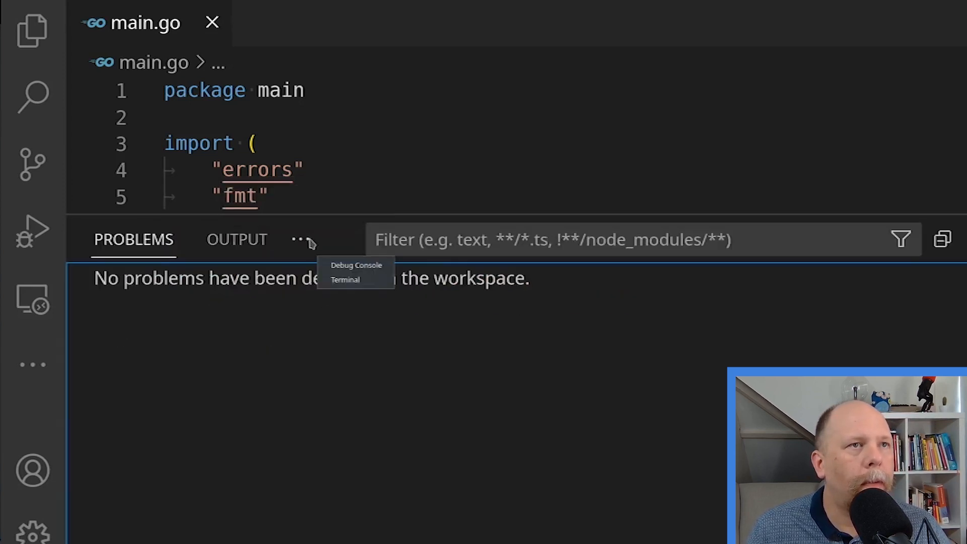
Open a terminal for the project and run 'go run .'
left_click(346, 280)
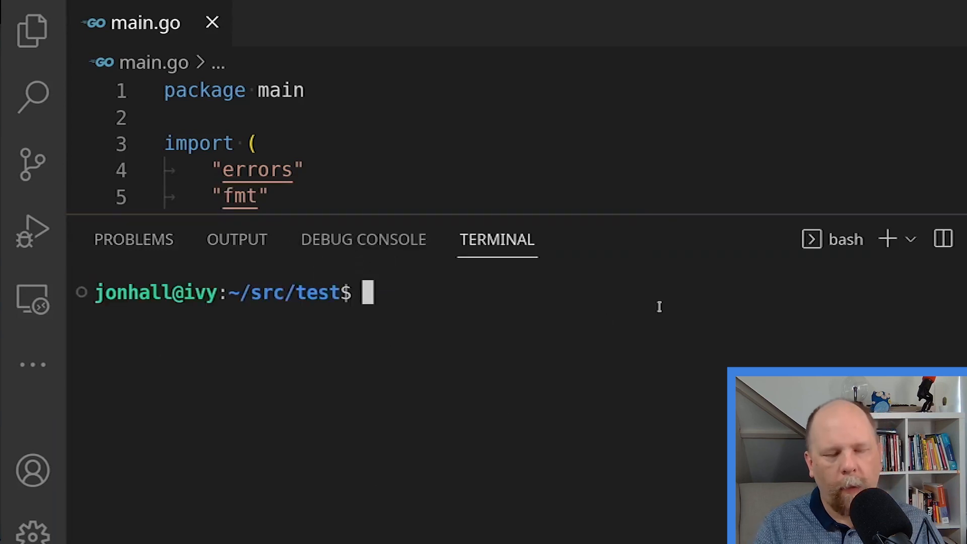
type("go run .")
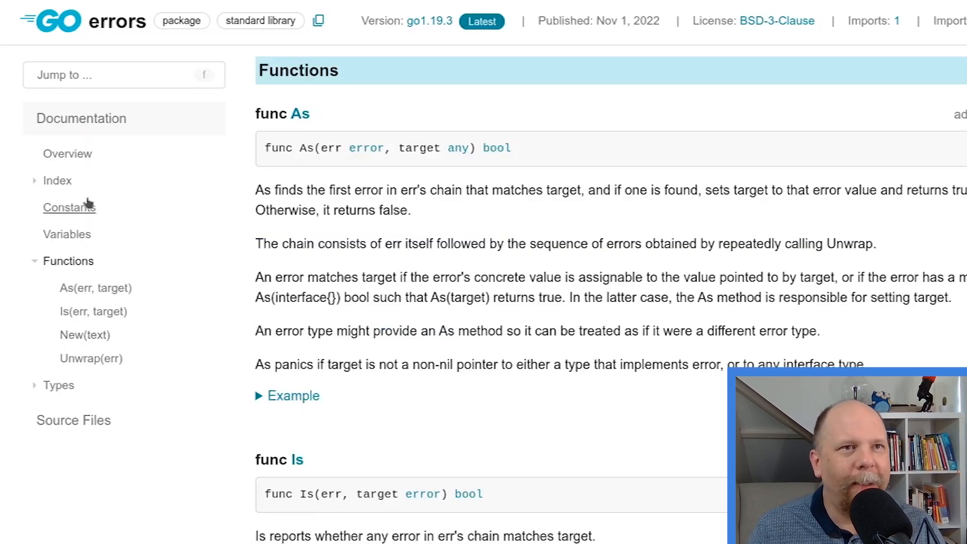
Go to the As(err, target) entry under Functions in the sidebar
left_click(57, 180)
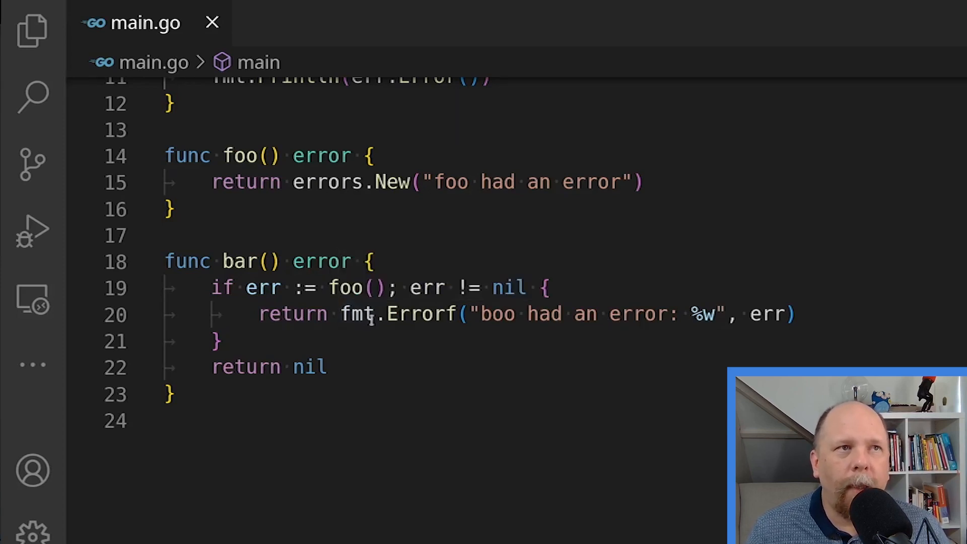
mouse_move(356, 314)
type("go run ")
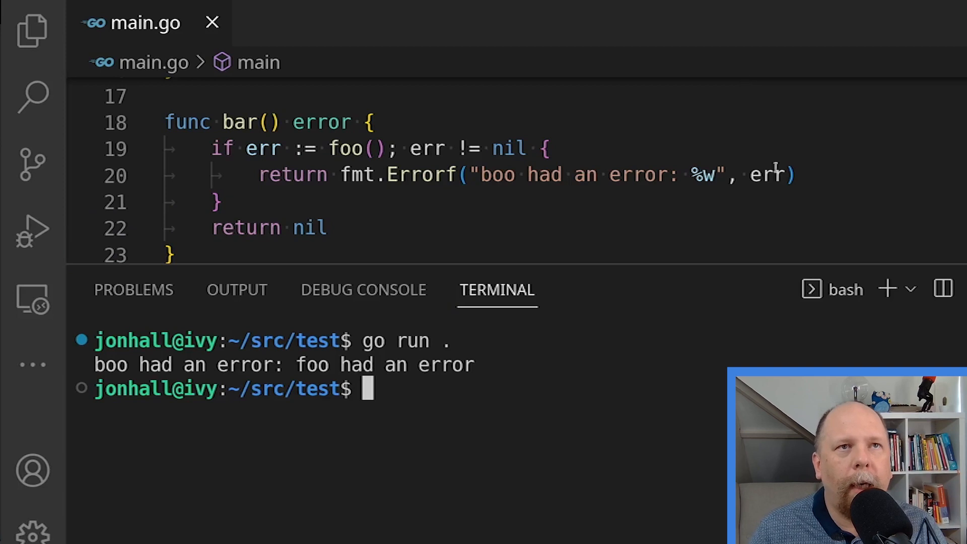
Change bar's Errorf argument to err.Error() and the verb %w to %s
type(".Erro")
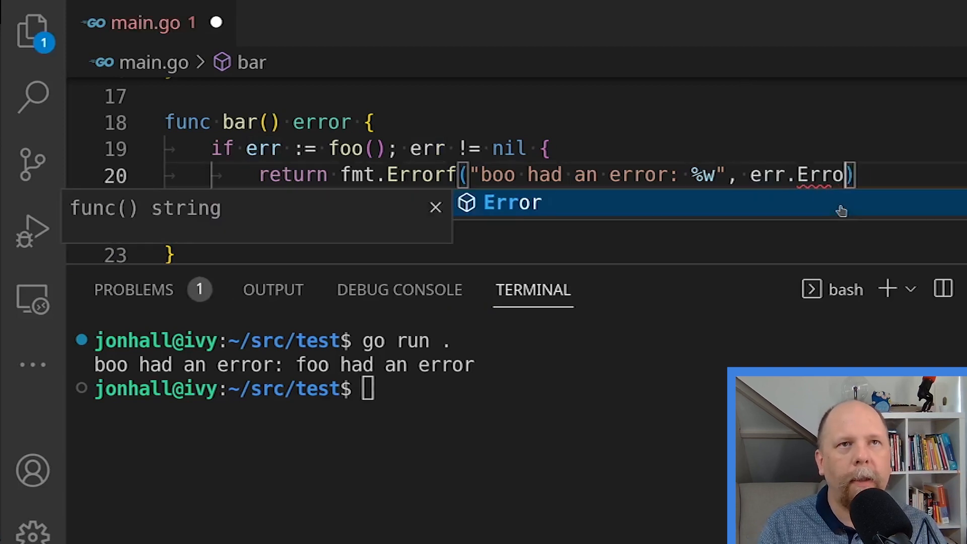
key("Tab")
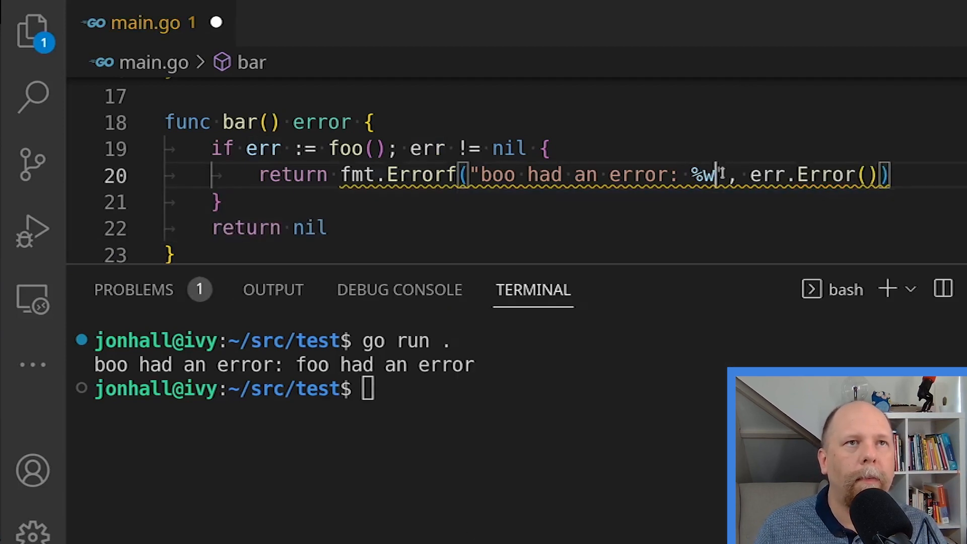
type("%s")
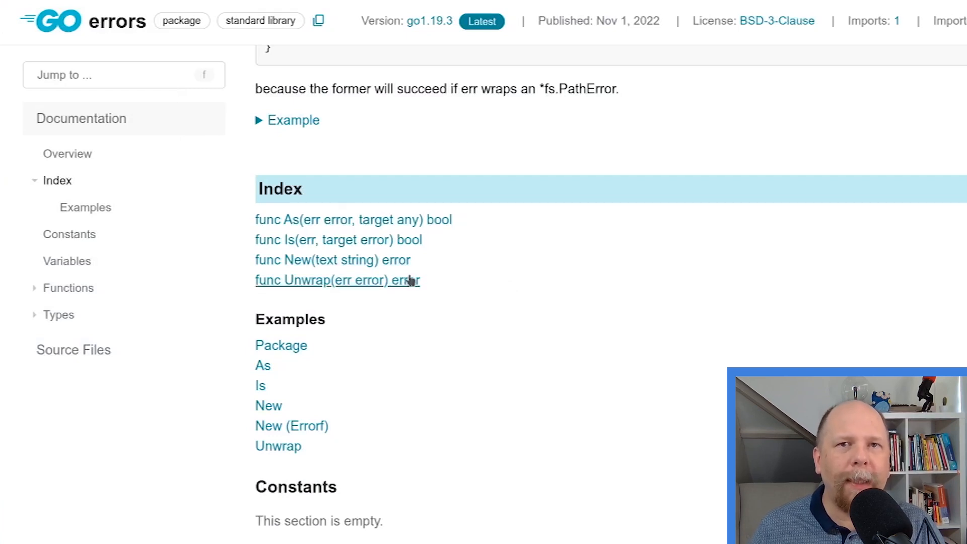
Jump to 'func Unwrap(err error) error' from the errors Index
left_click(338, 280)
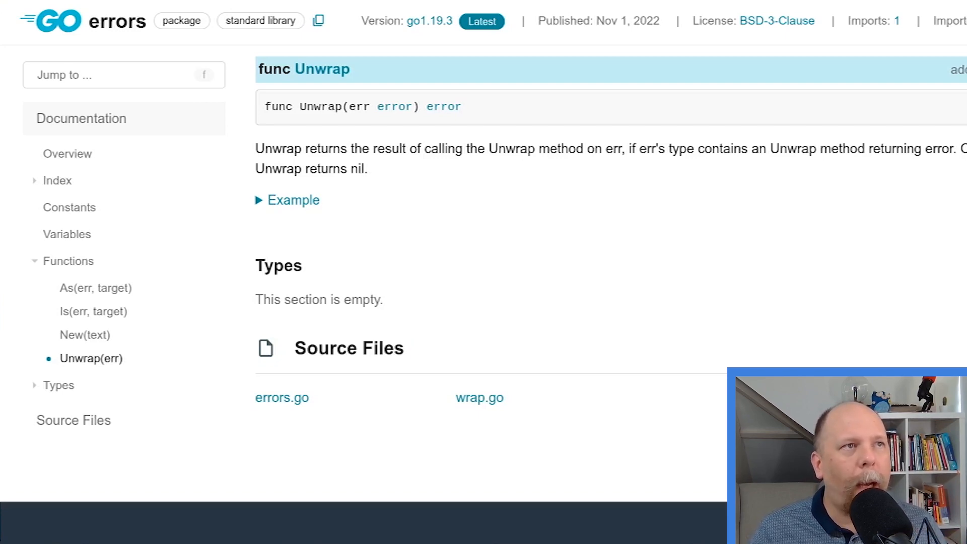
Scroll through the Unwrap search matches down to the func Unwrap entry
scroll("down", 3)
type("Unwrap")
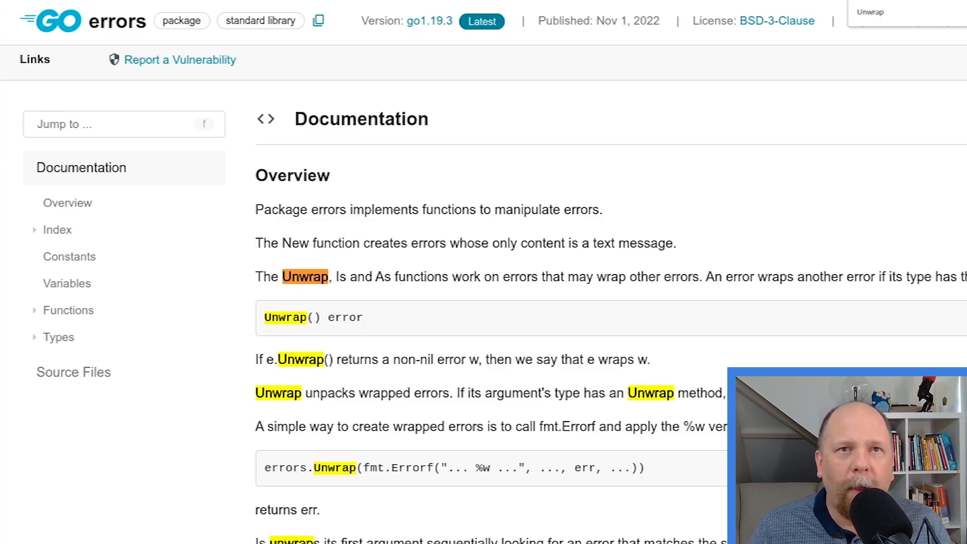
scroll("down", 3)
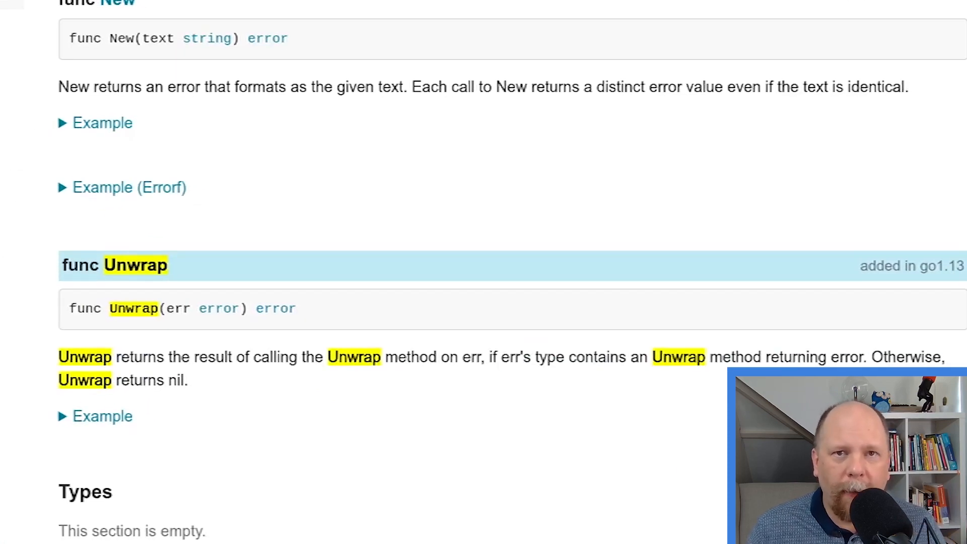
mouse_move(694, 445)
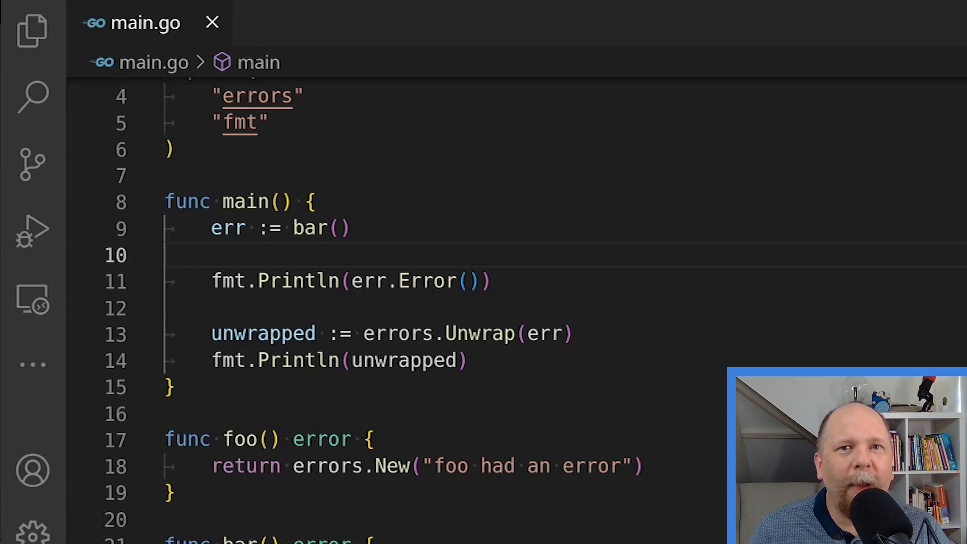
Show the terminal with the wrapped error message followed by <nil>
scroll("down", 3)
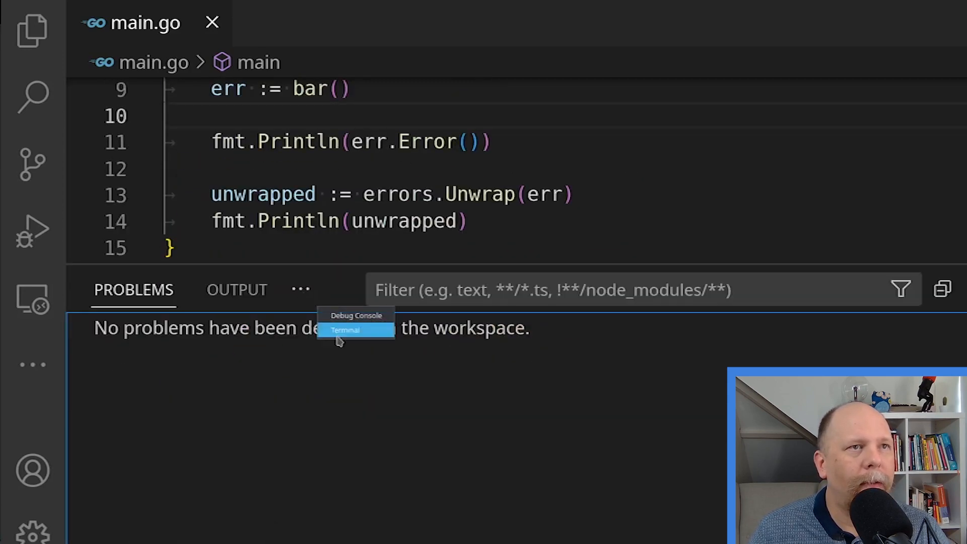
left_click(345, 330)
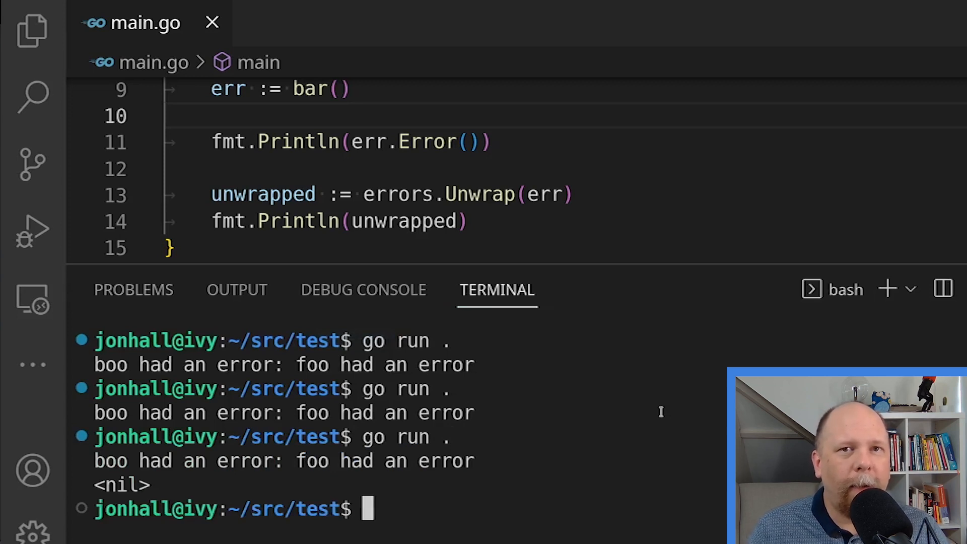
mouse_move(297, 141)
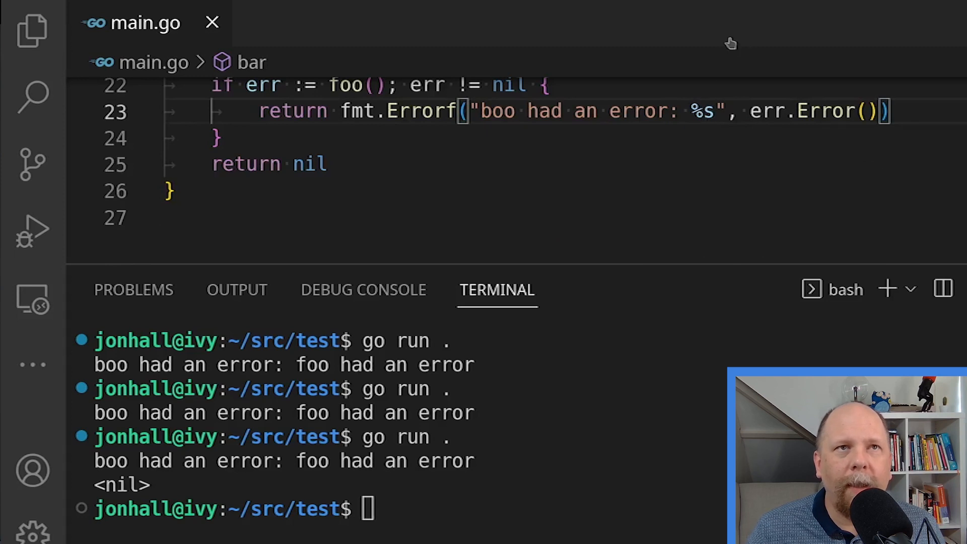
Pass err itself to bar's Errorf and switch the verb to %w
double_click(802, 111)
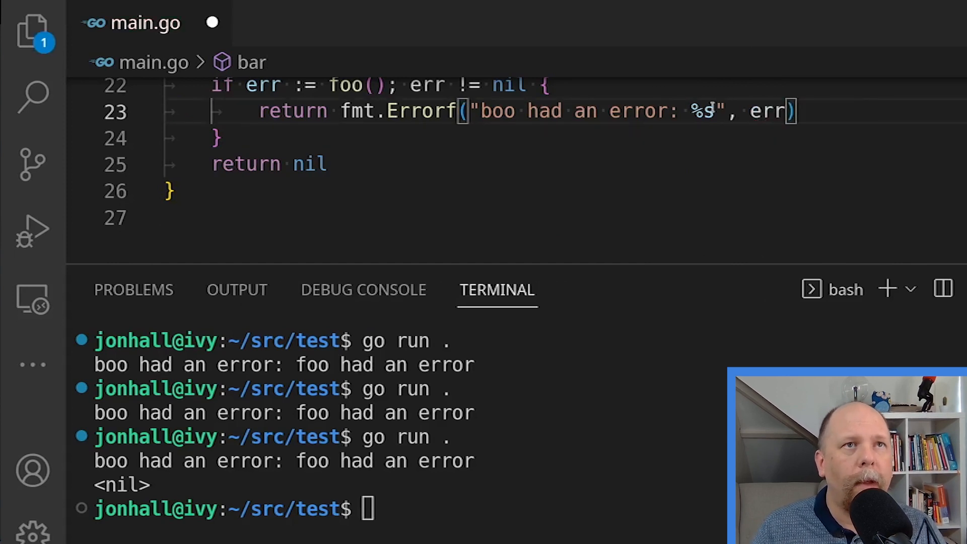
type("w")
left_click(410, 509)
type("go run .")
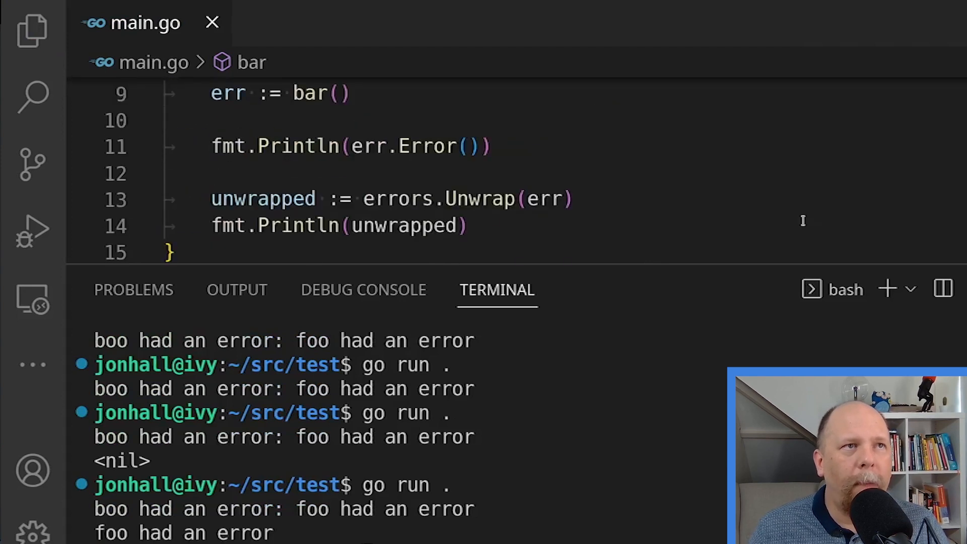
mouse_move(546, 199)
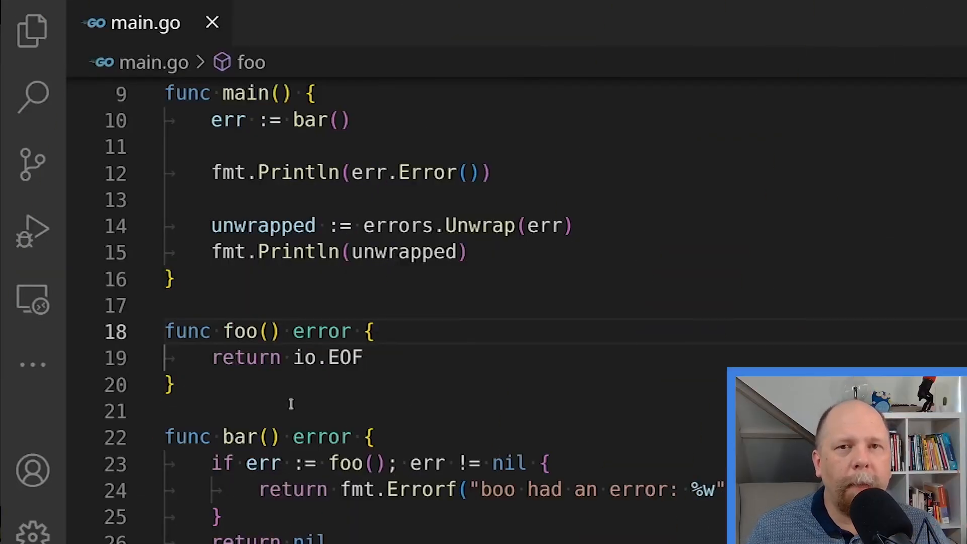
Select code in main to begin adding the errors.Is(err, io.EOF) check
double_click(327, 357)
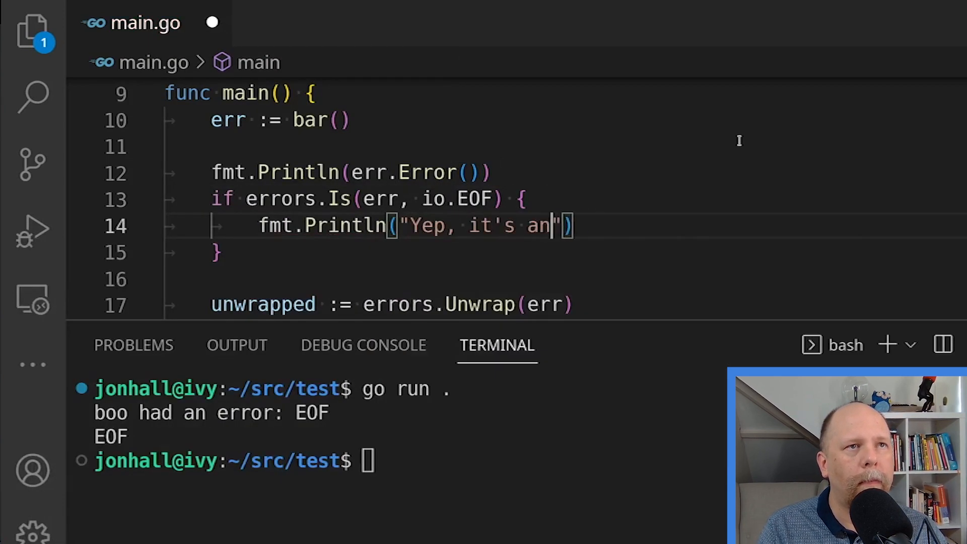
Finish the message as "Yep, it's an EOF" and rerun with go run
type("EOF")
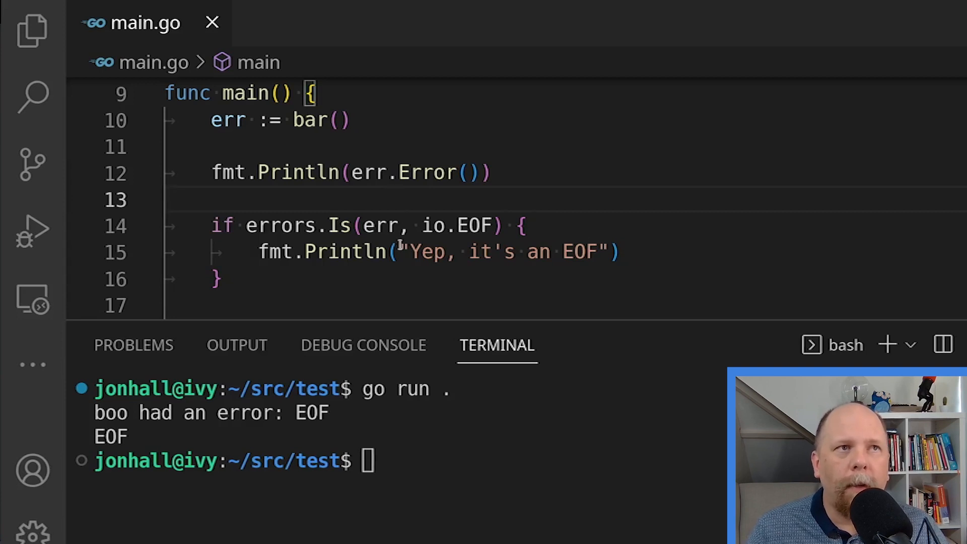
left_click_drag(410, 252, 611, 252)
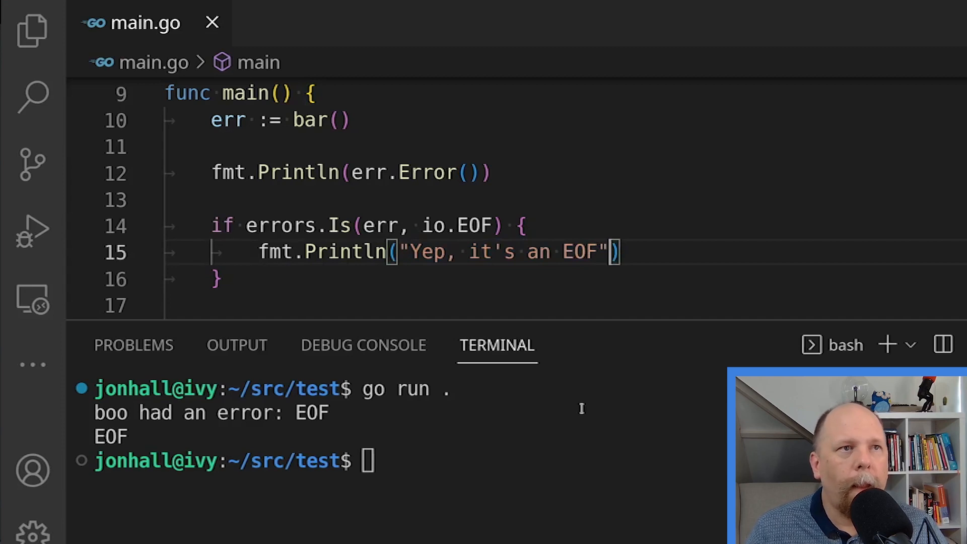
type("go run .")
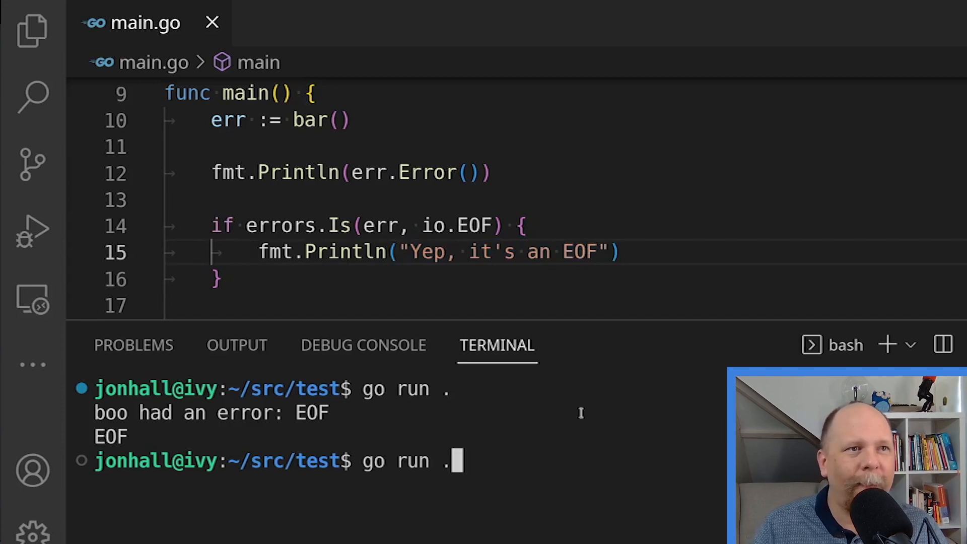
key("Enter")
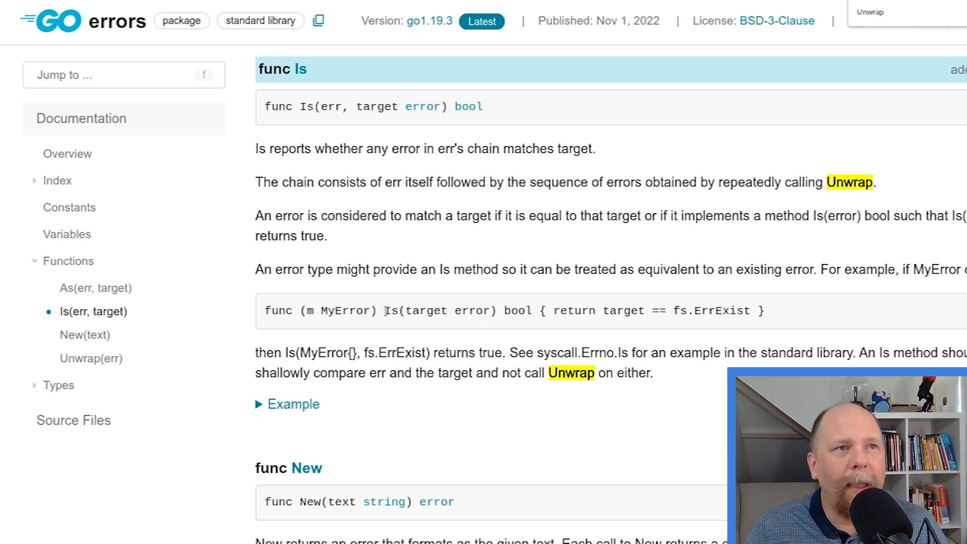
Highlight the MyError custom Is method in the errors.Is docs example and scroll on
left_click_drag(384, 310, 540, 310)
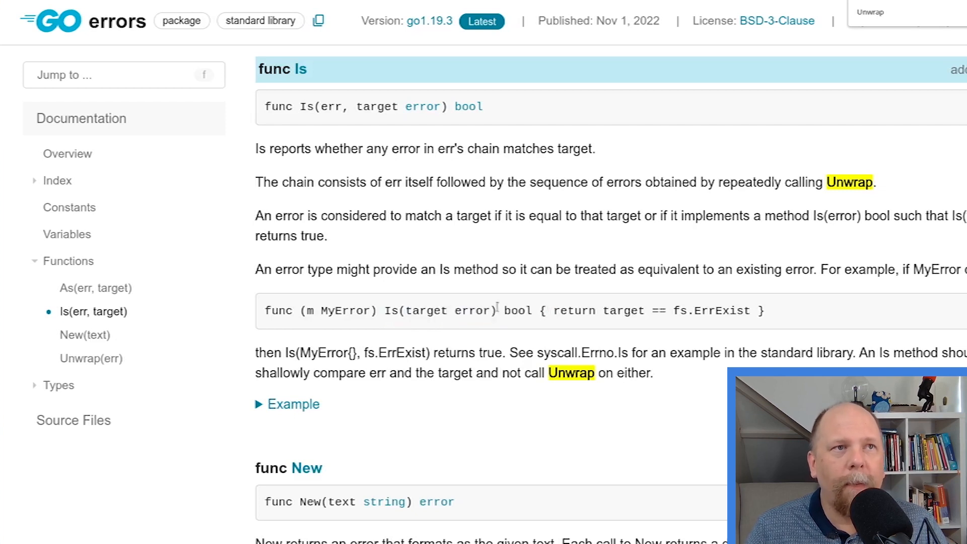
left_click_drag(384, 310, 532, 311)
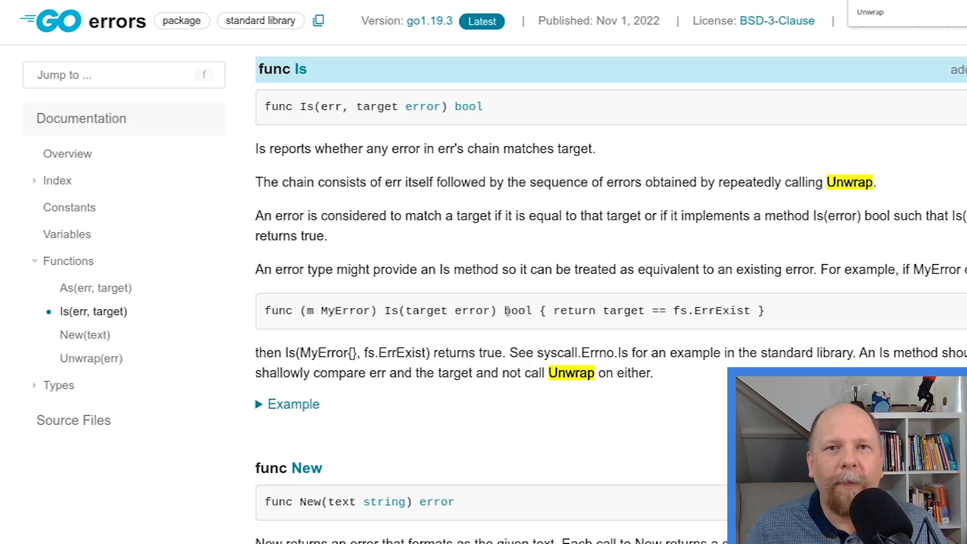
scroll("down", 3)
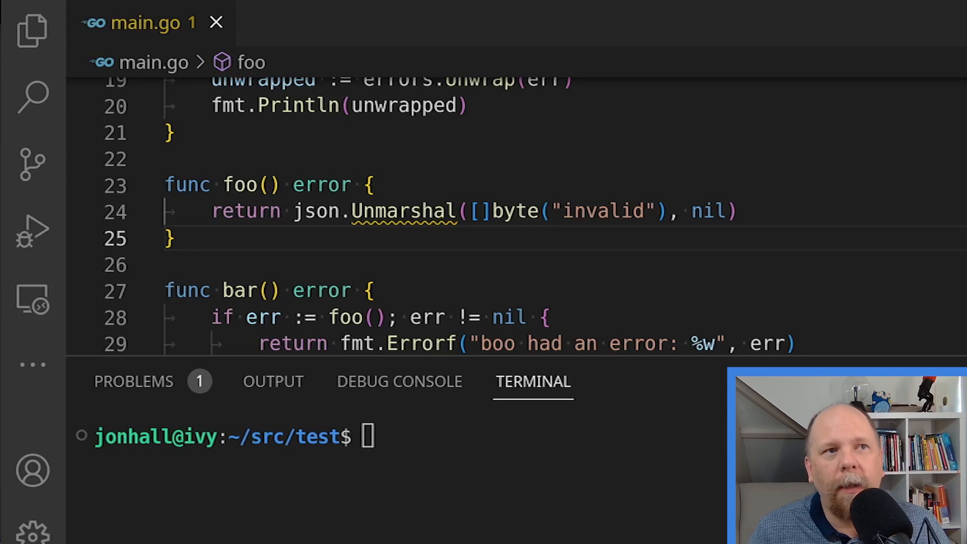
Make foo return json.Unmarshal([]byte("invalid"), nil)
type("g")
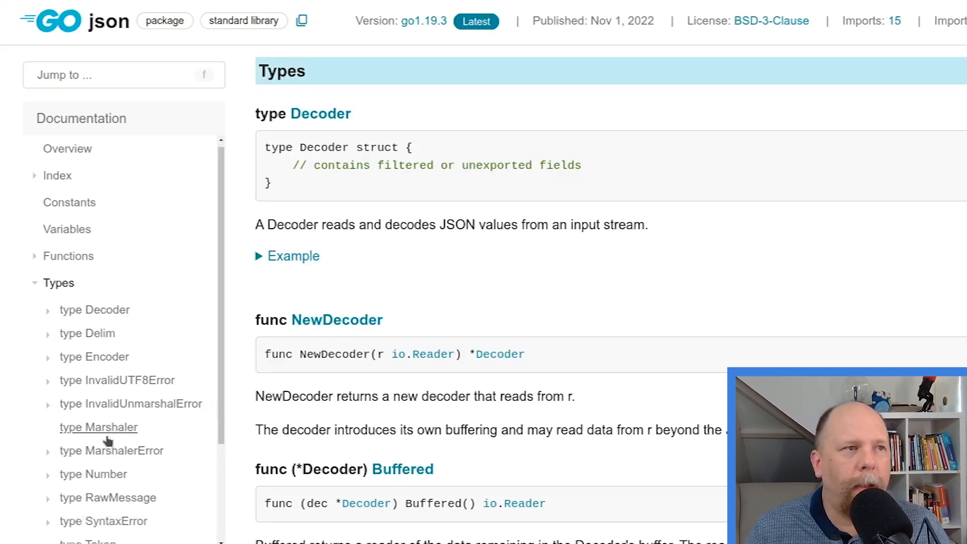
Scroll the json docs and open the UnmarshalTypeError type documentation
scroll("down", 3)
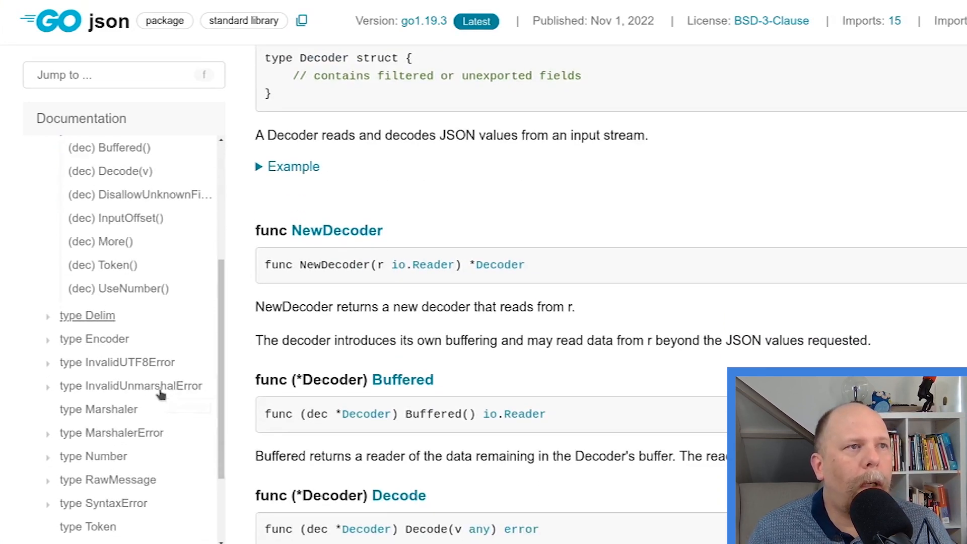
scroll("down", 3)
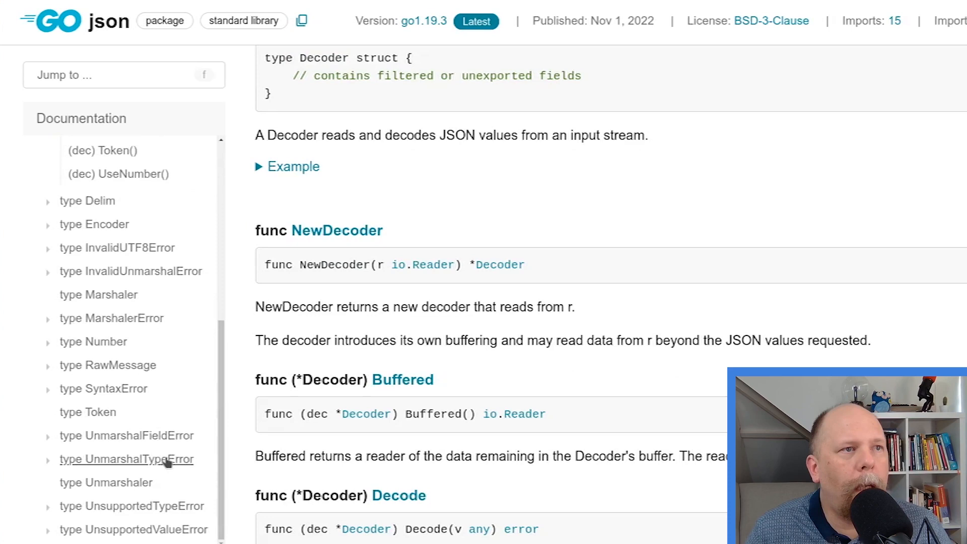
left_click(126, 459)
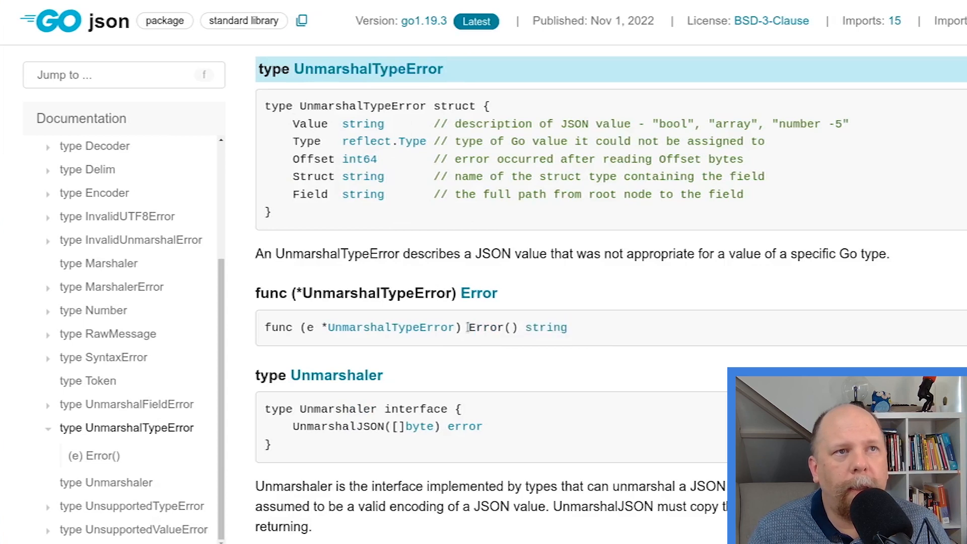
mouse_move(622, 329)
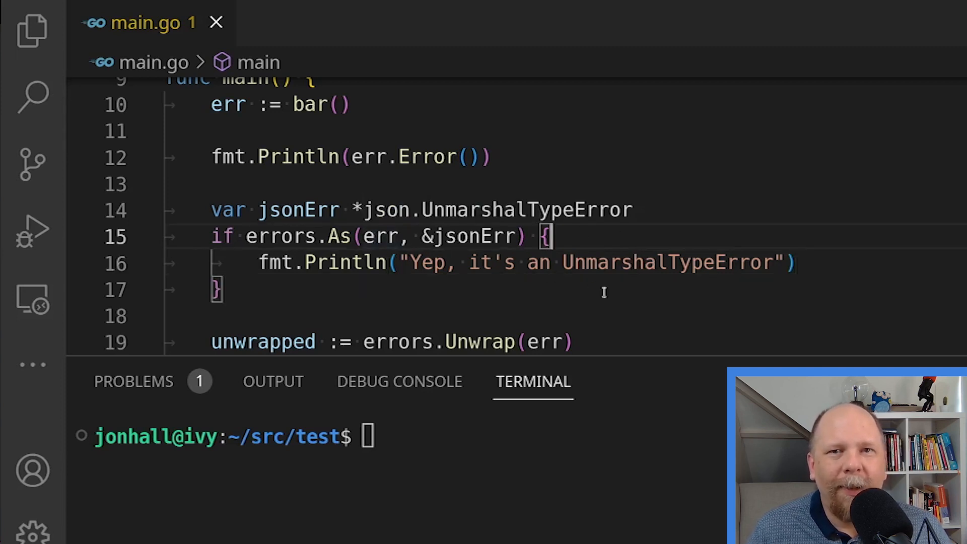
mouse_move(382, 237)
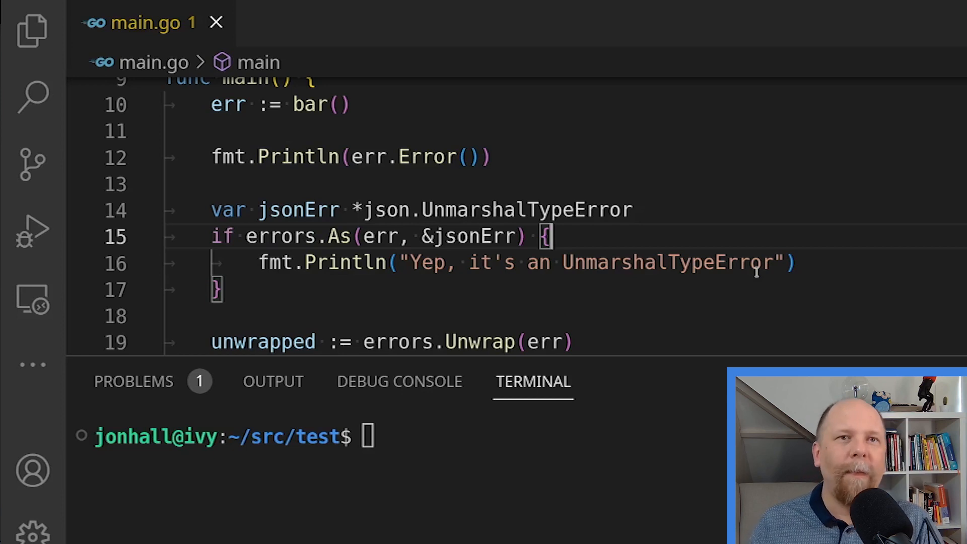
type("go r")
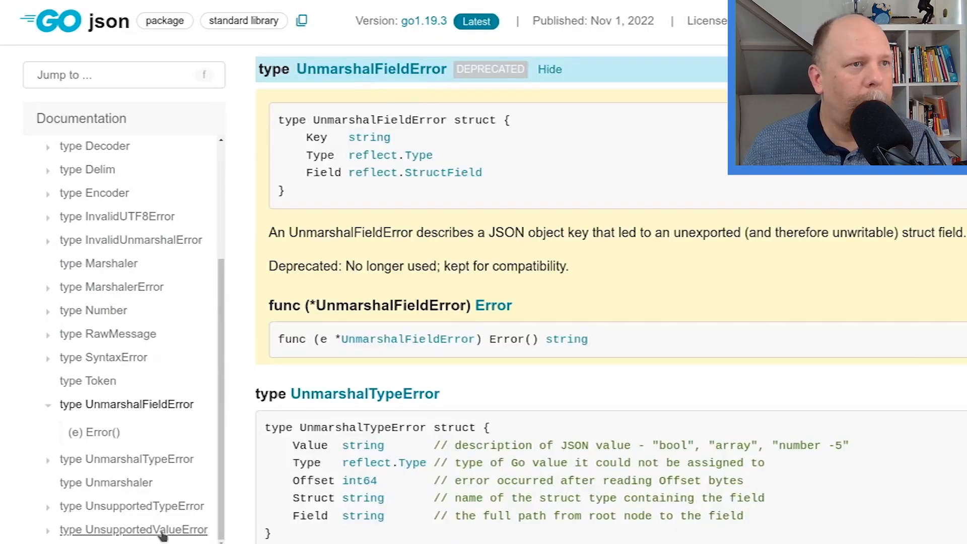
View UnsupportedValueError, then open the SyntaxError docs and select its type name
left_click(133, 530)
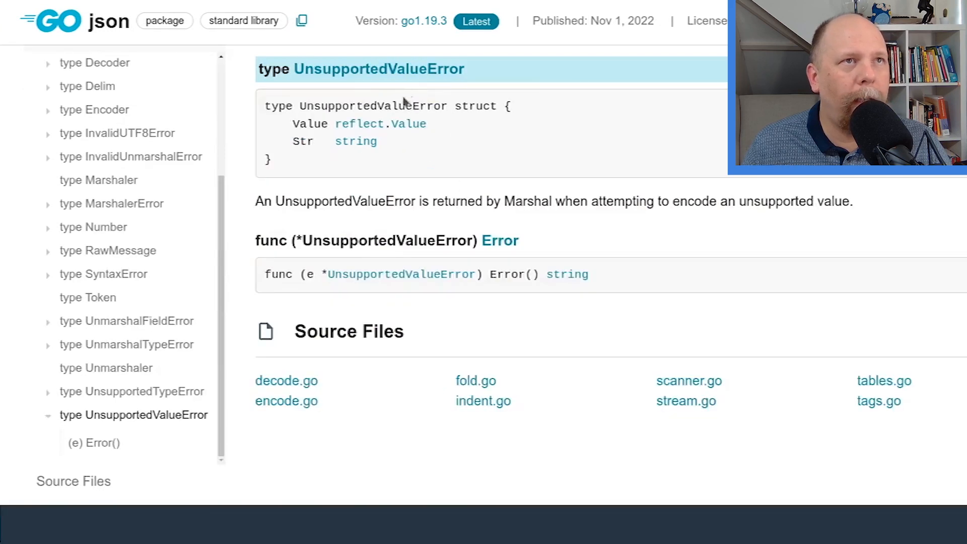
double_click(374, 106)
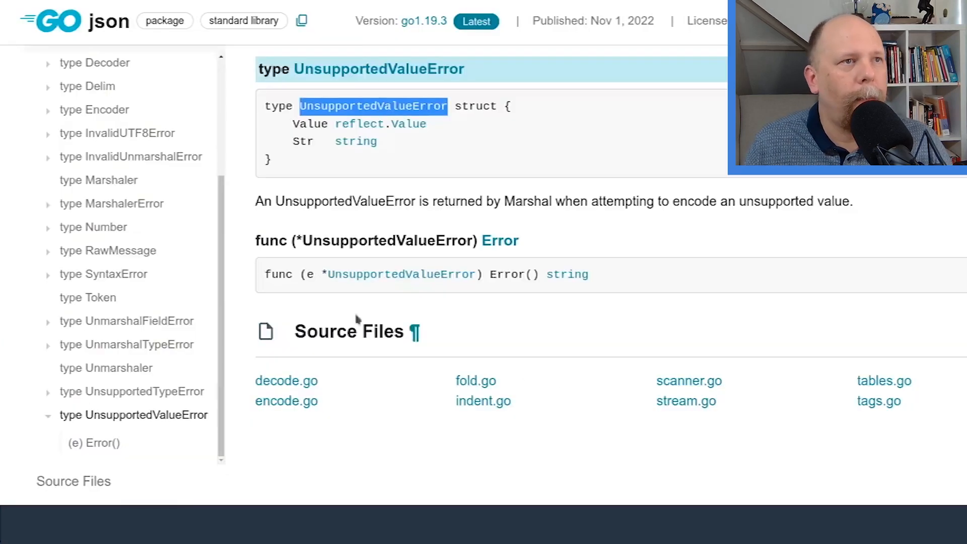
scroll("down", 3)
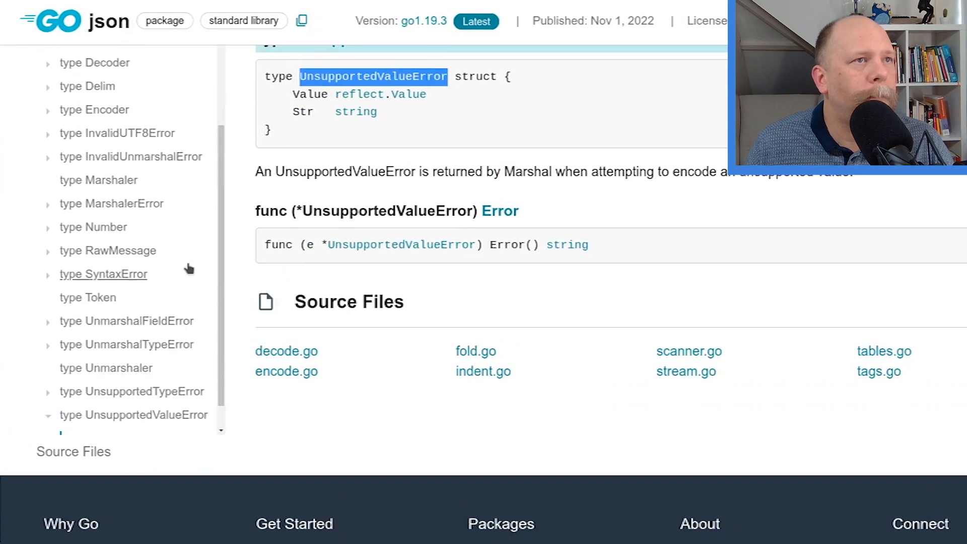
mouse_move(118, 282)
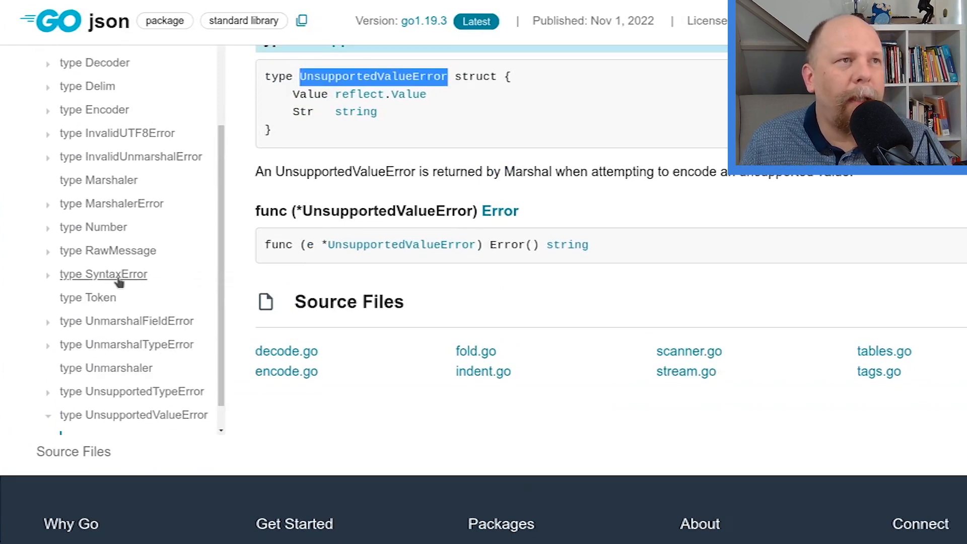
left_click(103, 274)
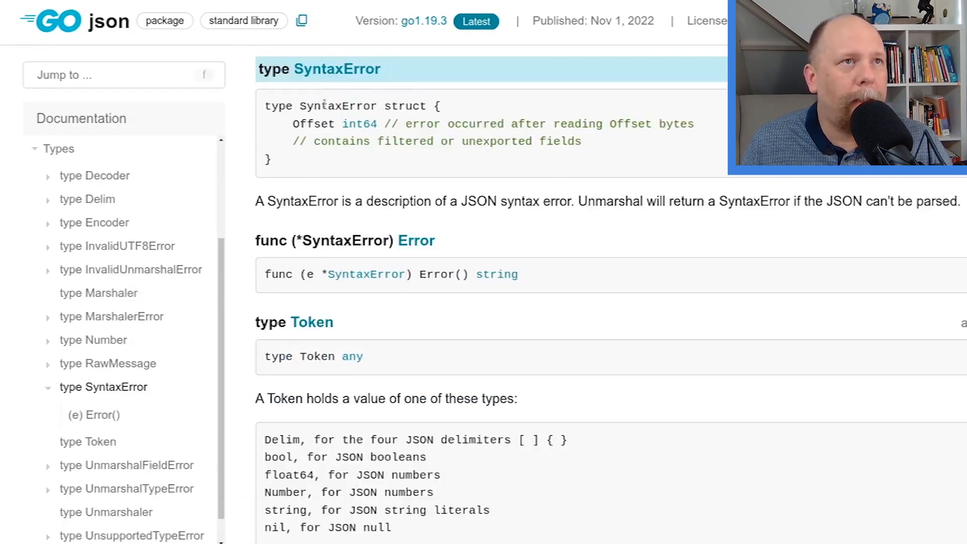
double_click(338, 106)
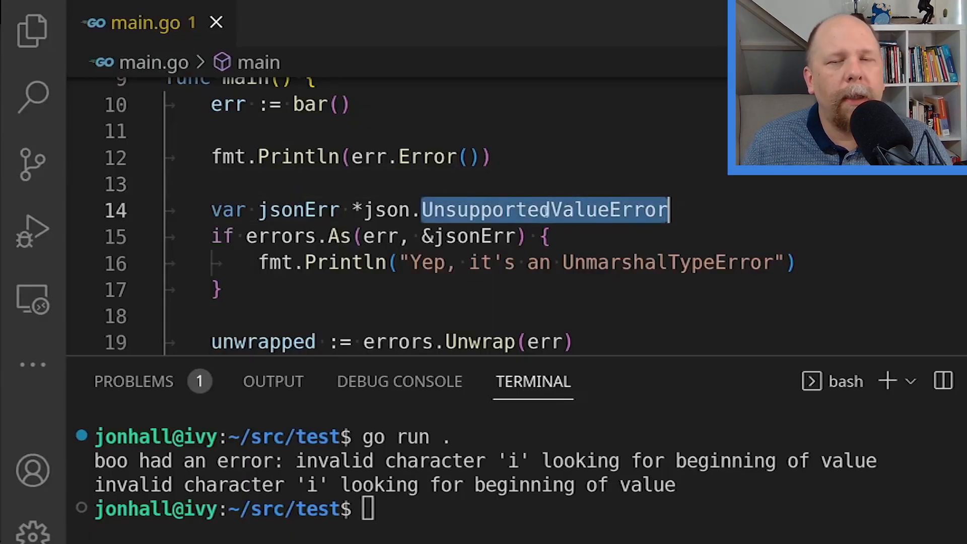
Change the errors.As target to *json.SyntaxError and rerun with clear; go run
type("SyntaxError")
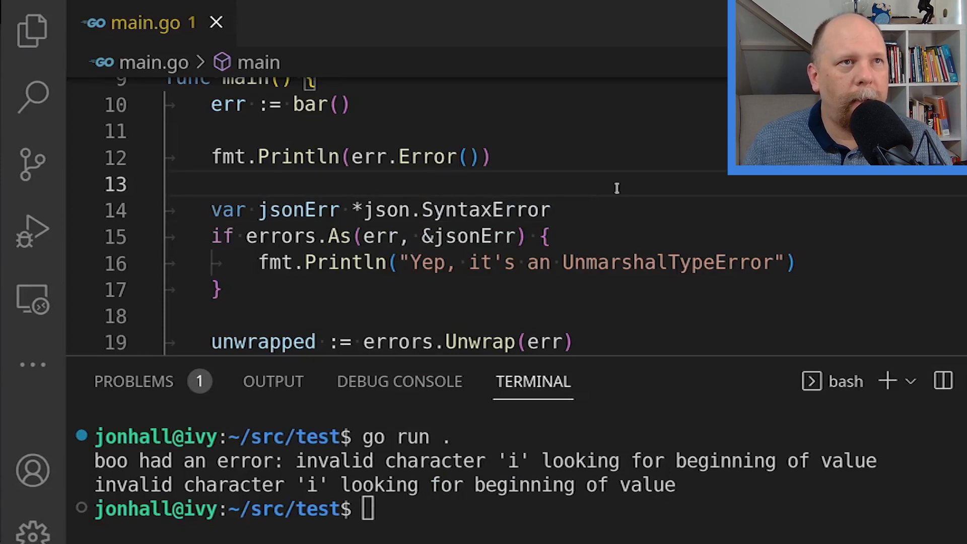
type("go run")
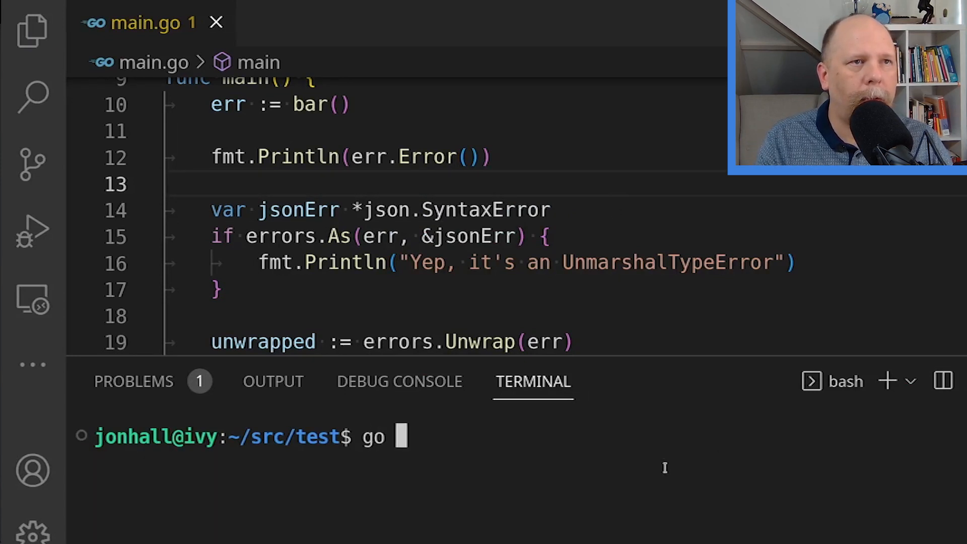
type("run .")
left_click(504, 263)
type("Syntax")
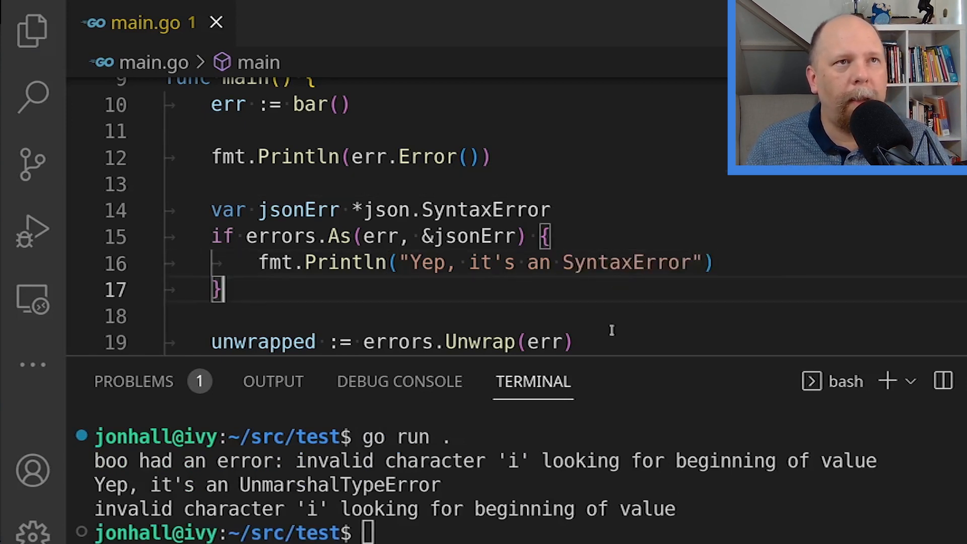
type("clear;")
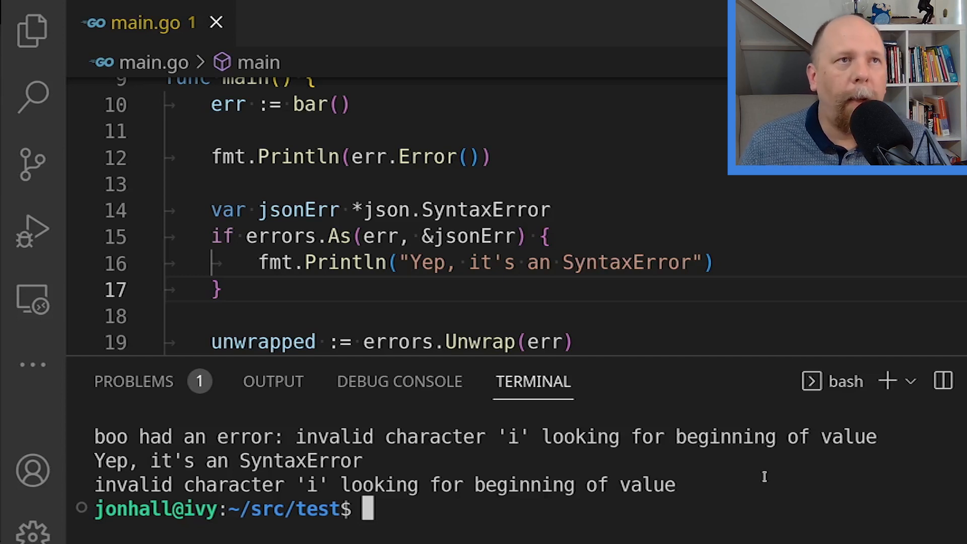
mouse_move(734, 261)
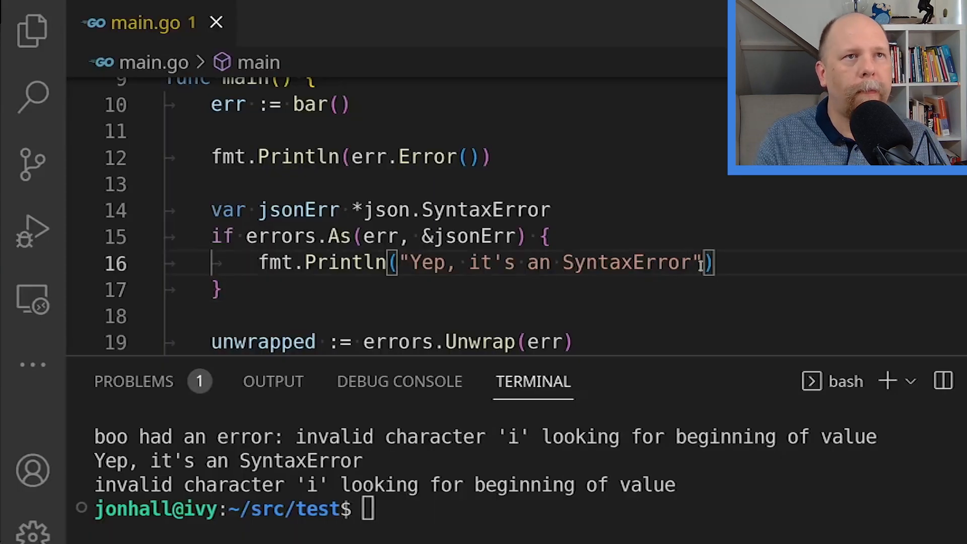
Add "at %v" to the SyntaxError message and select the type name on line 14
type("at %v\\n")
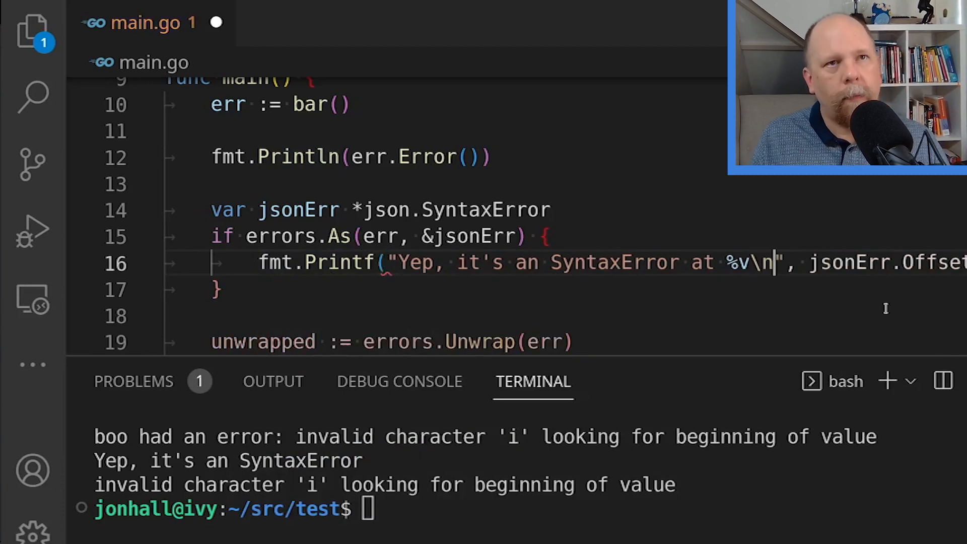
double_click(487, 210)
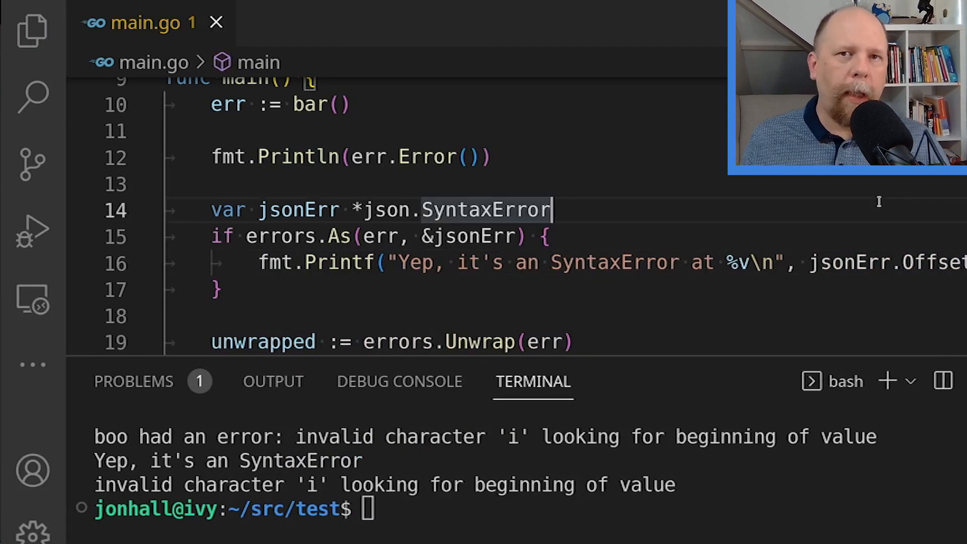